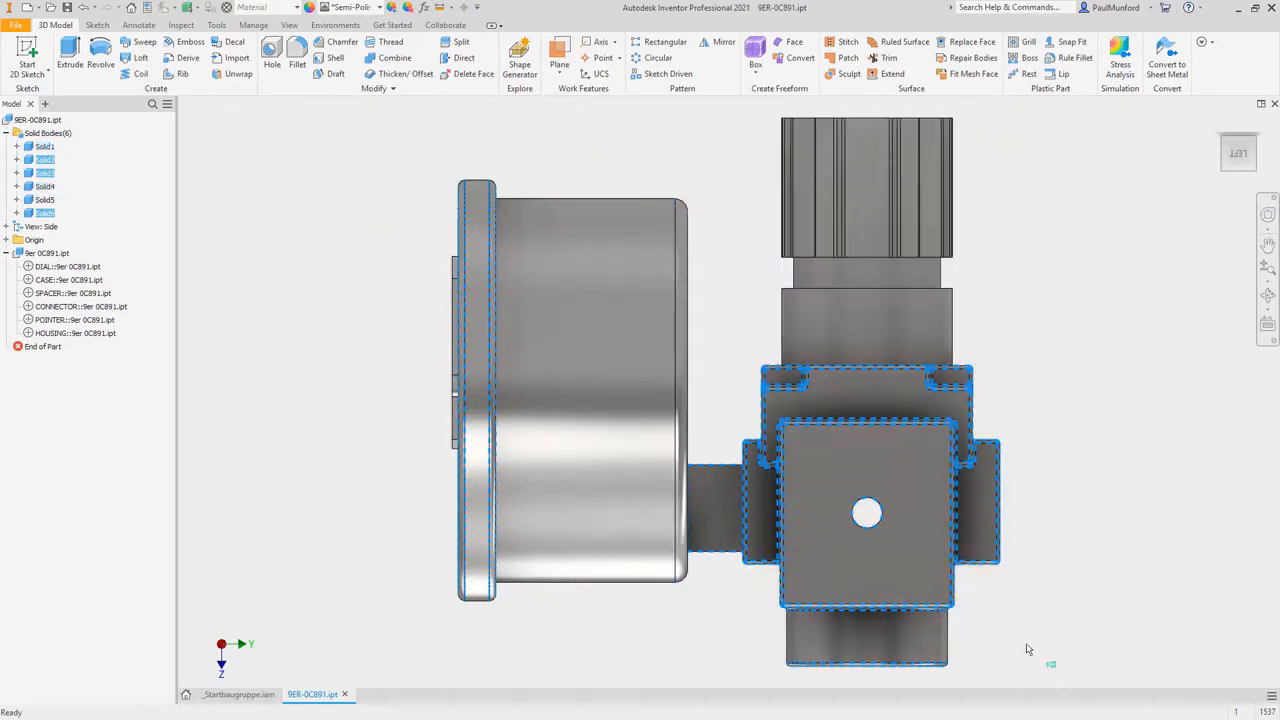
Select the gauge's solid bodies including the front rim, then choose a frame member preset.
click(350, 7)
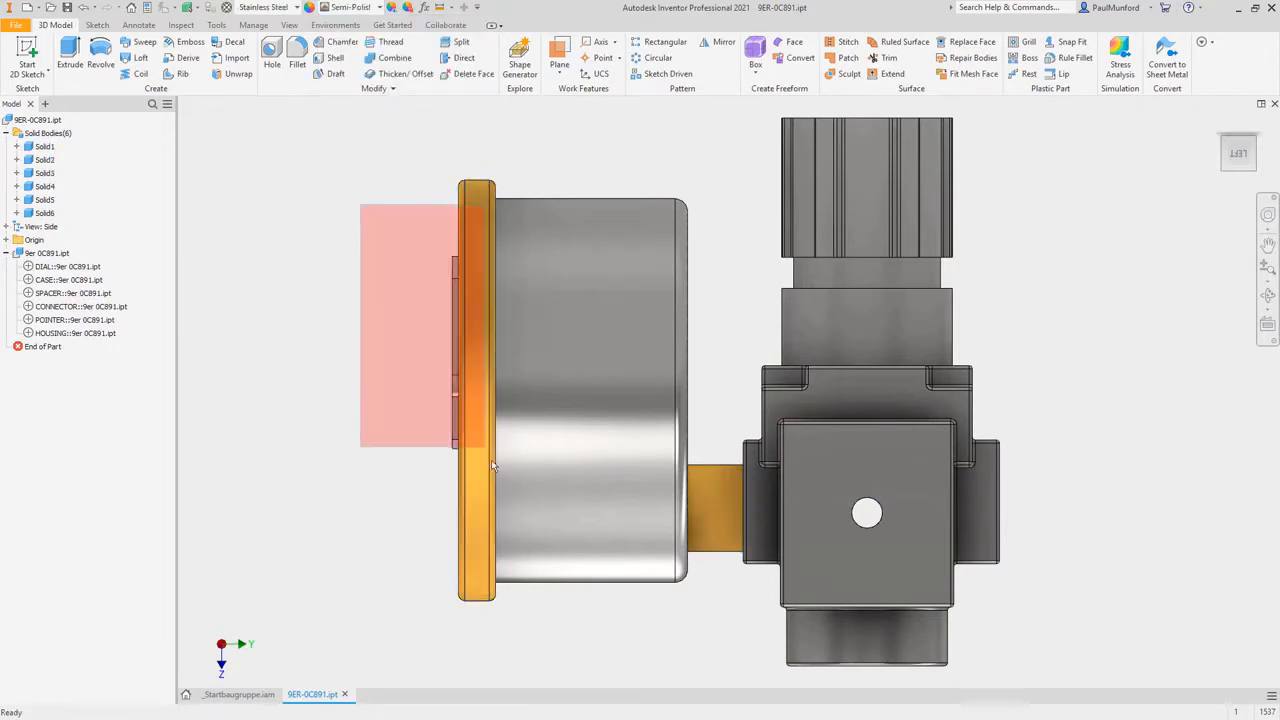
click(355, 7)
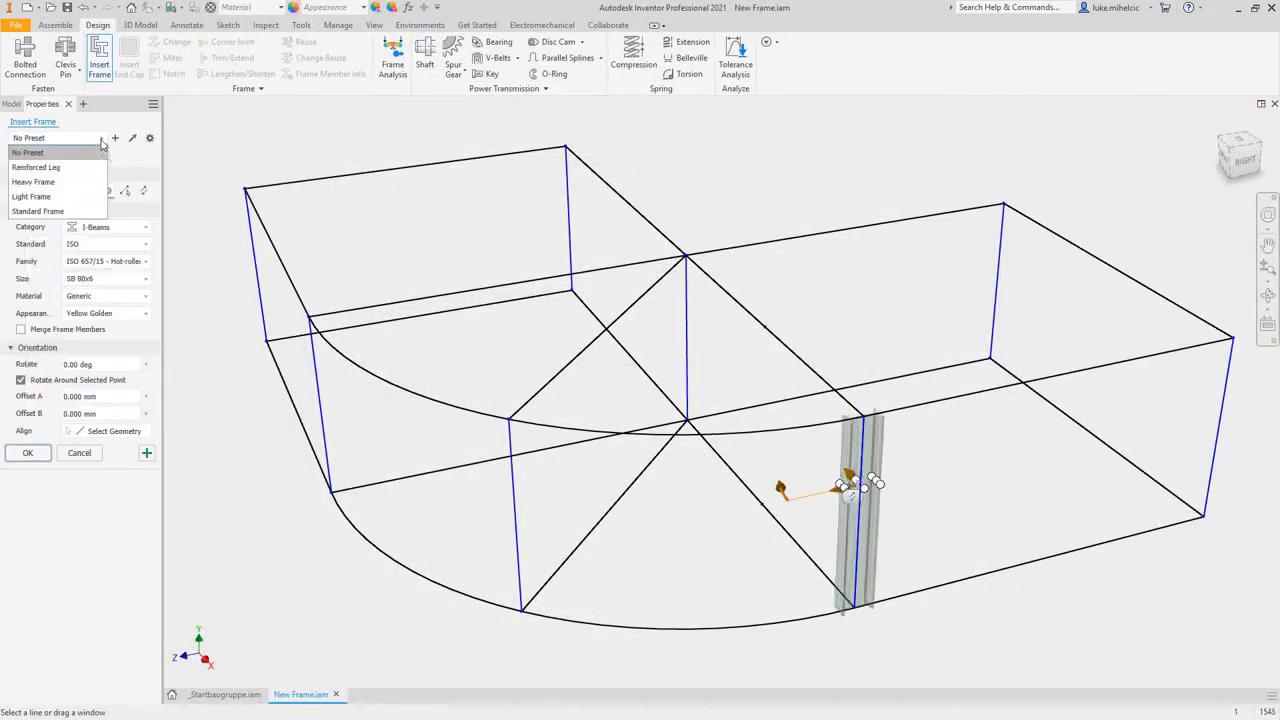
click(36, 167)
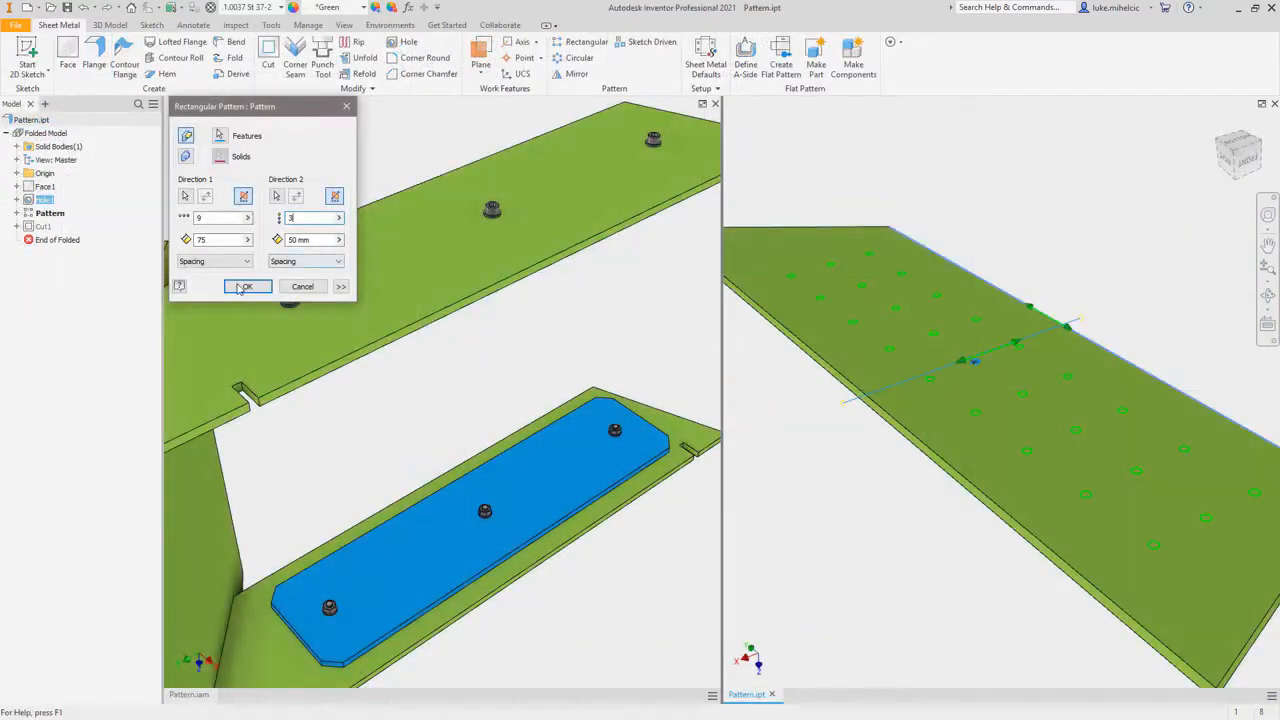
Confirm the 9 × 3 rectangular pattern of the hardware feature.
click(247, 286)
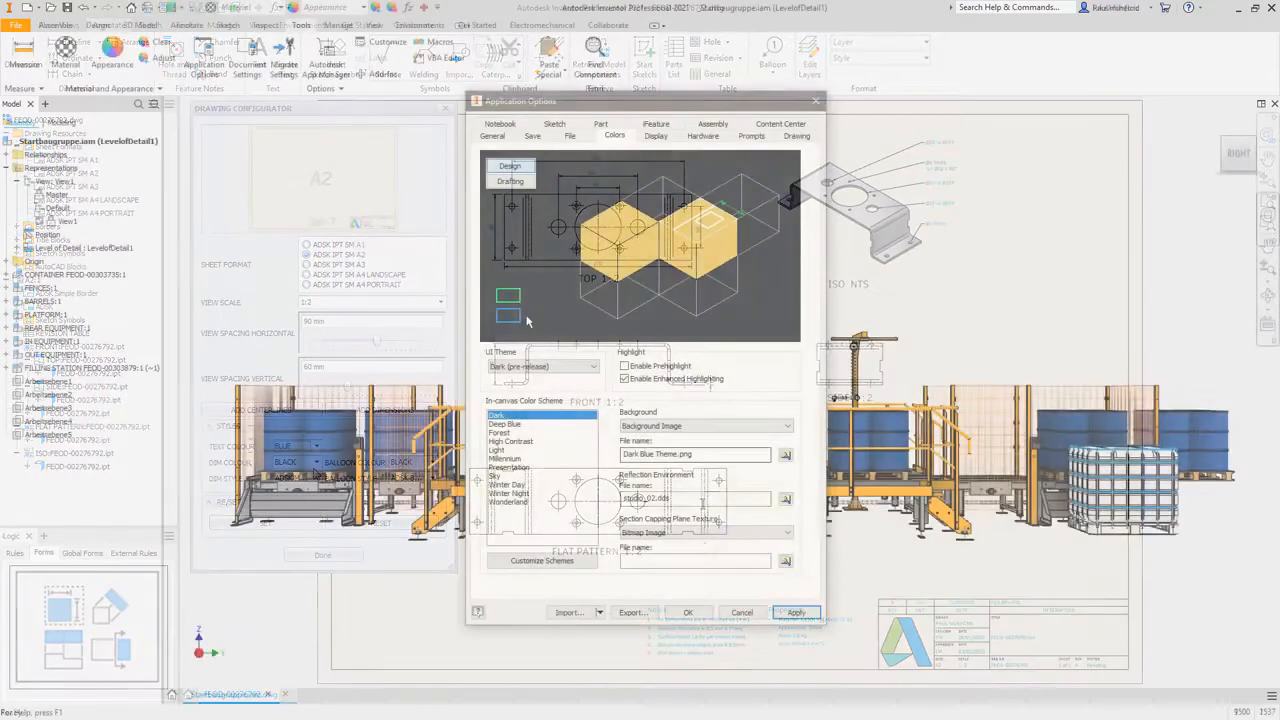
Apply the dark UI theme and Dark colour scheme from Application Options.
click(688, 612)
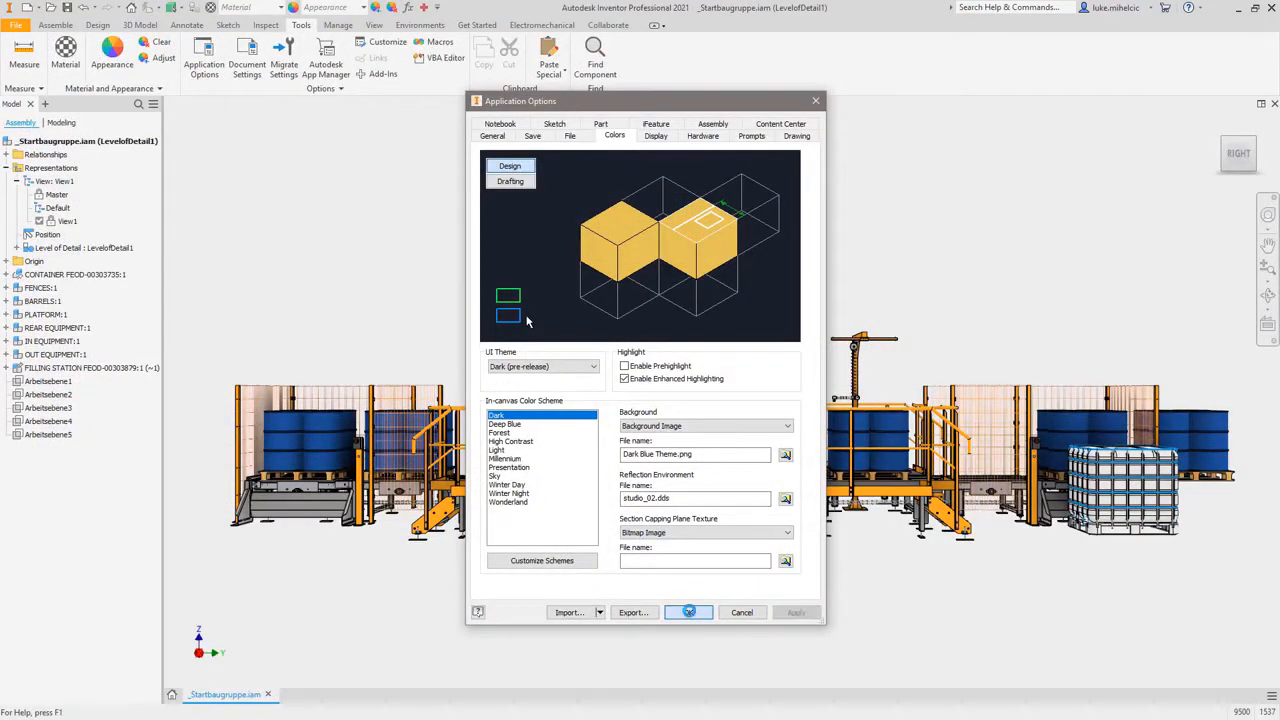
click(688, 611)
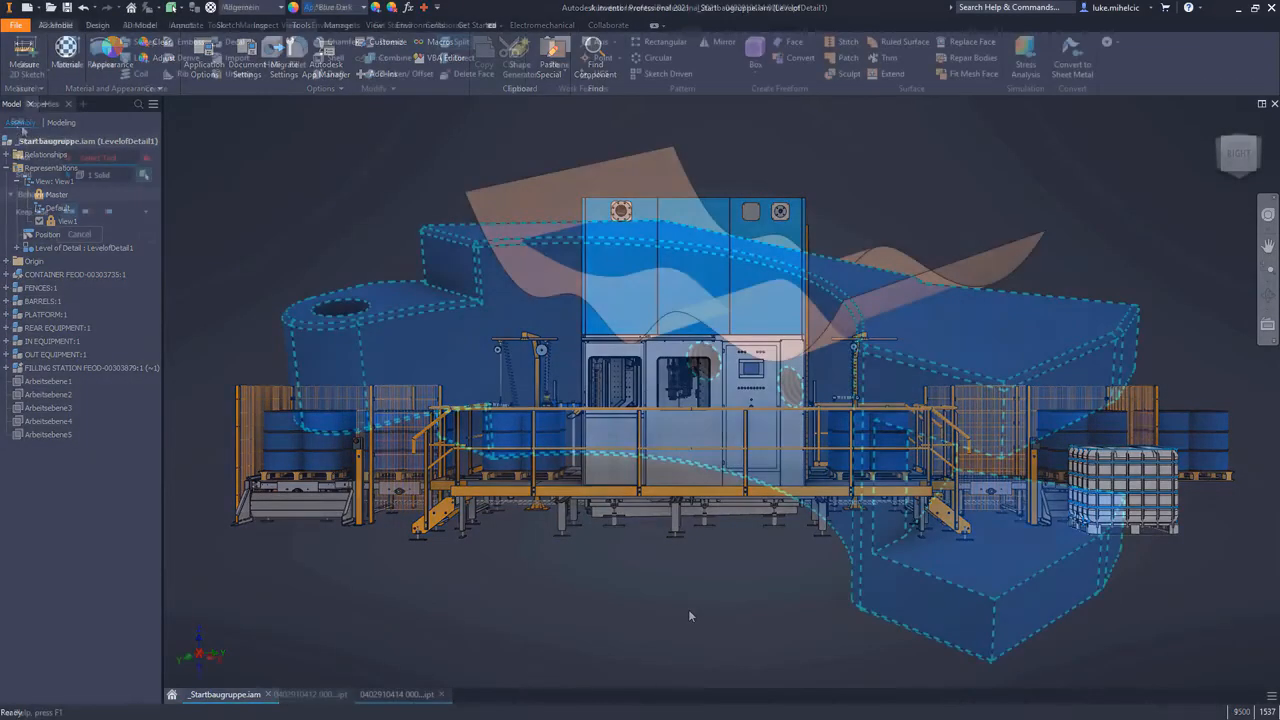
Bend the blue channel part along its line with 50 mm radius and 22.5 deg.
click(397, 694)
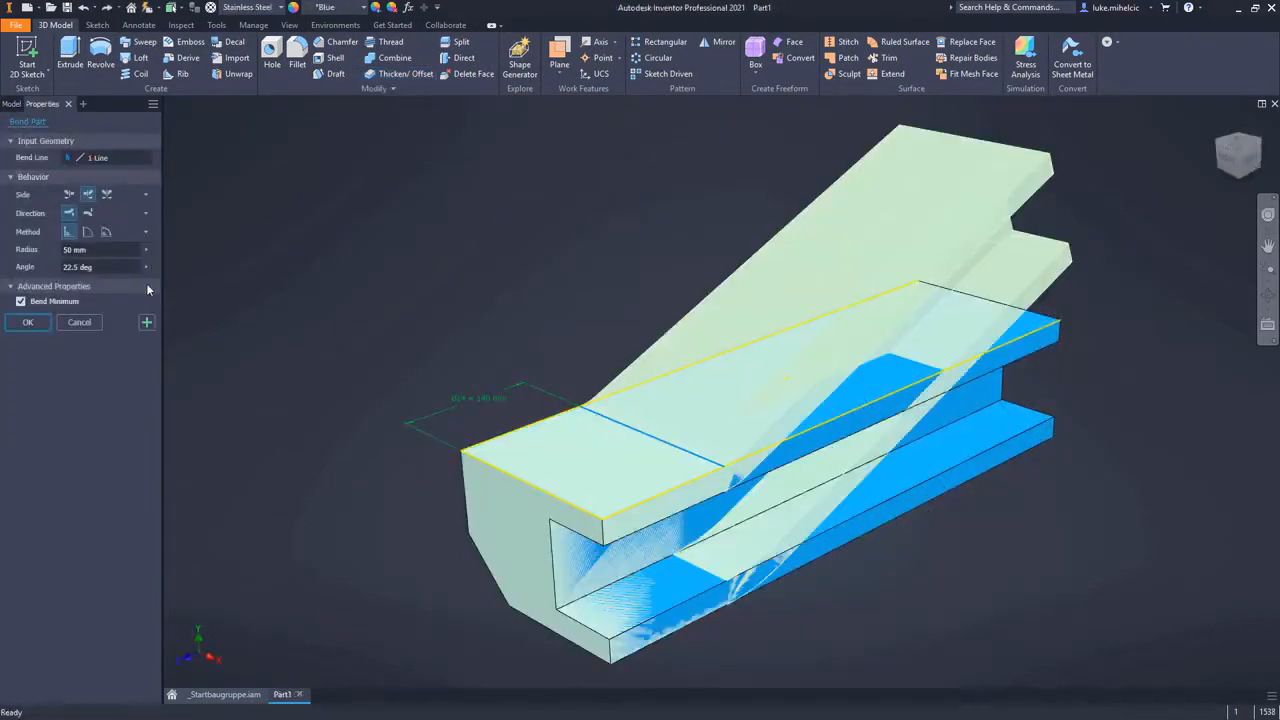
click(27, 322)
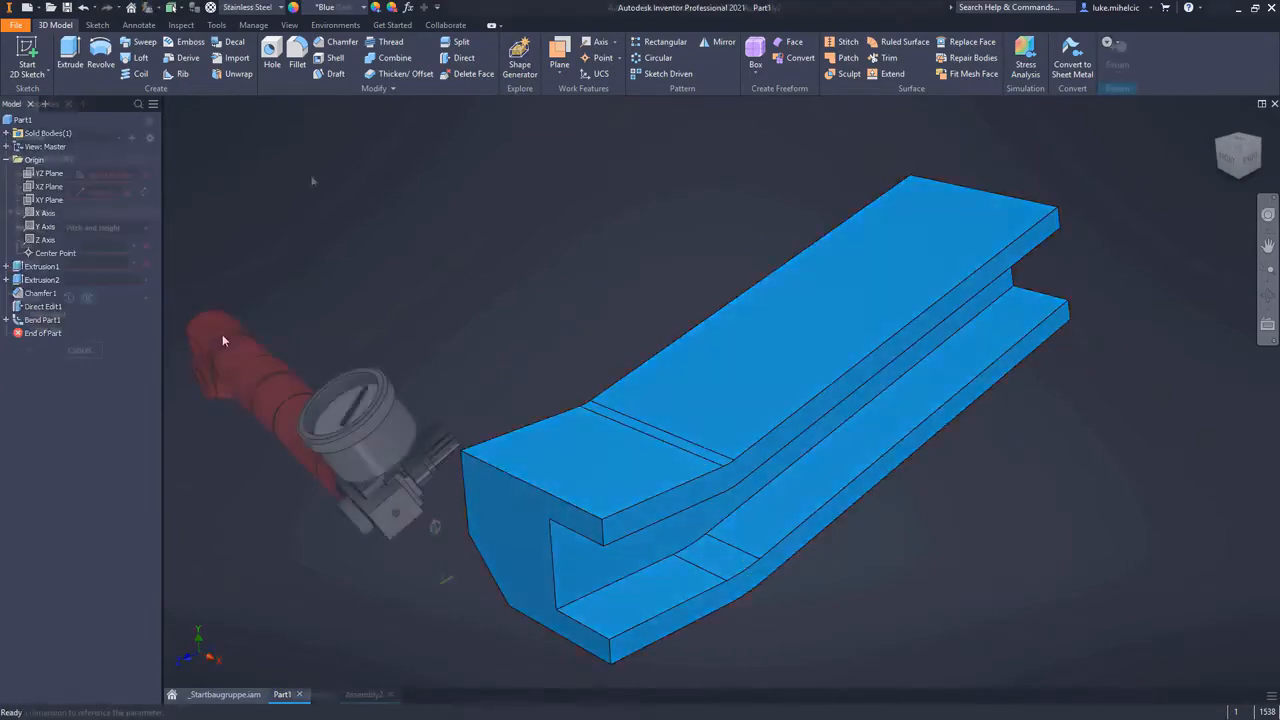